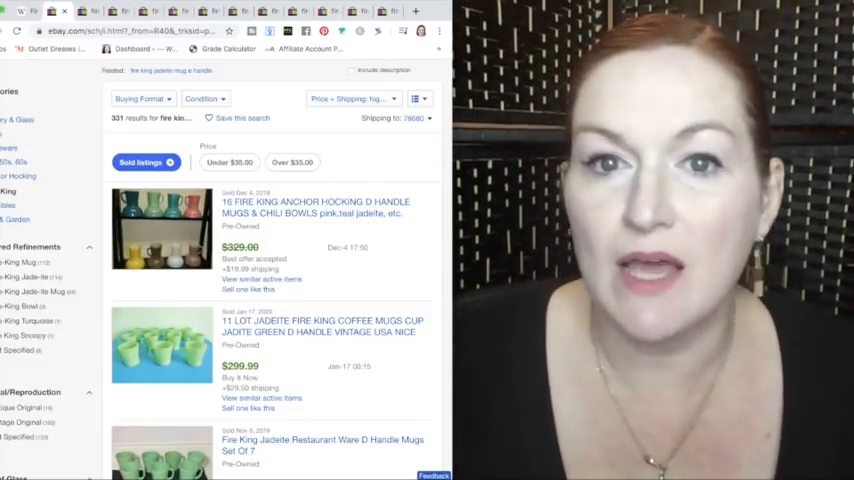
# Scroll through the sold Fire King jadeite D-handle mug listings sorted by highest price
pyautogui.scroll(-3)
pyautogui.write('fire king jadeite mug')
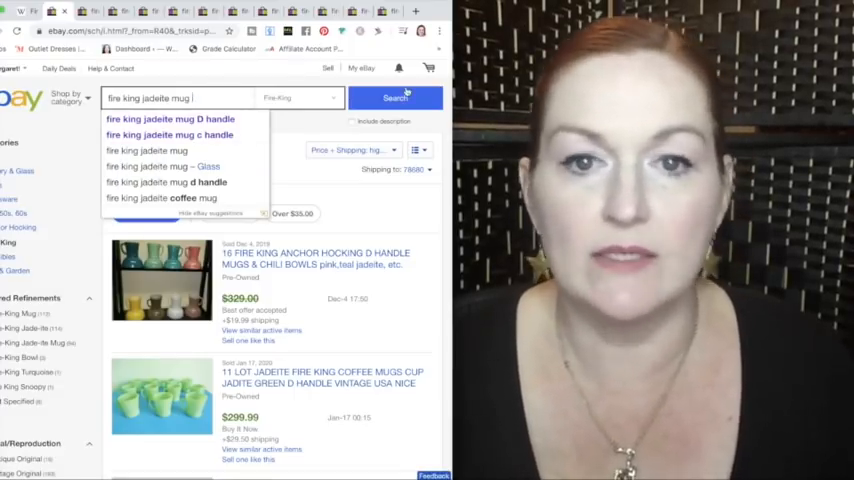
# Run the 'fire king jadeite mug' sold search and scroll into the first results
pyautogui.click(394, 98)
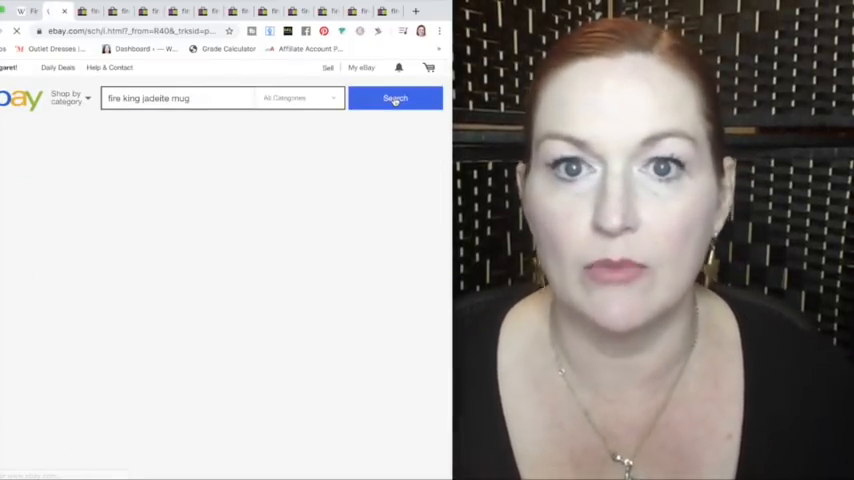
pyautogui.click(395, 98)
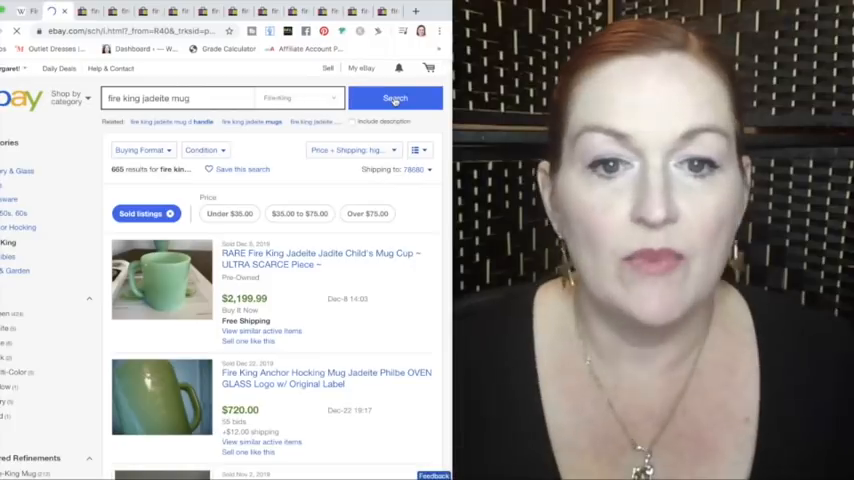
pyautogui.scroll(-3)
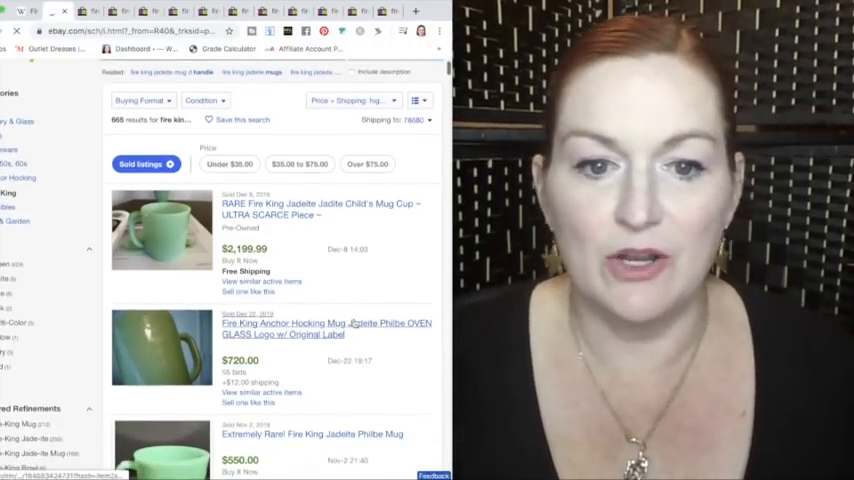
pyautogui.scroll(-3)
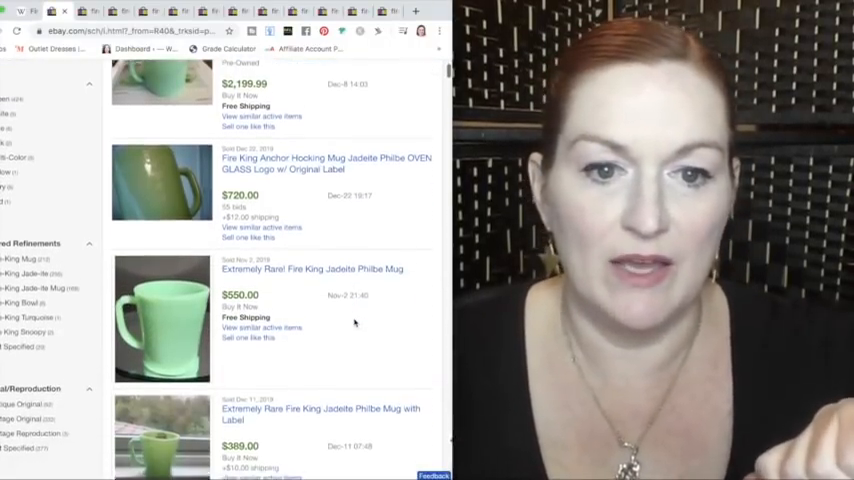
pyautogui.scroll(-3)
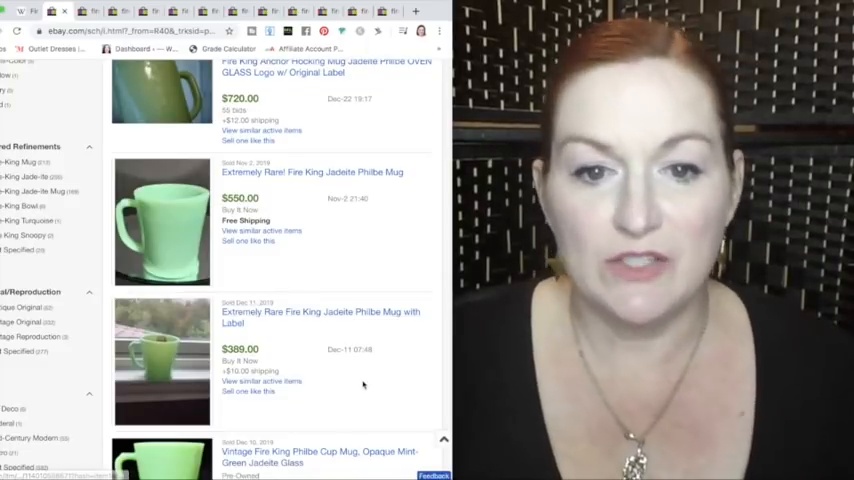
pyautogui.scroll(-3)
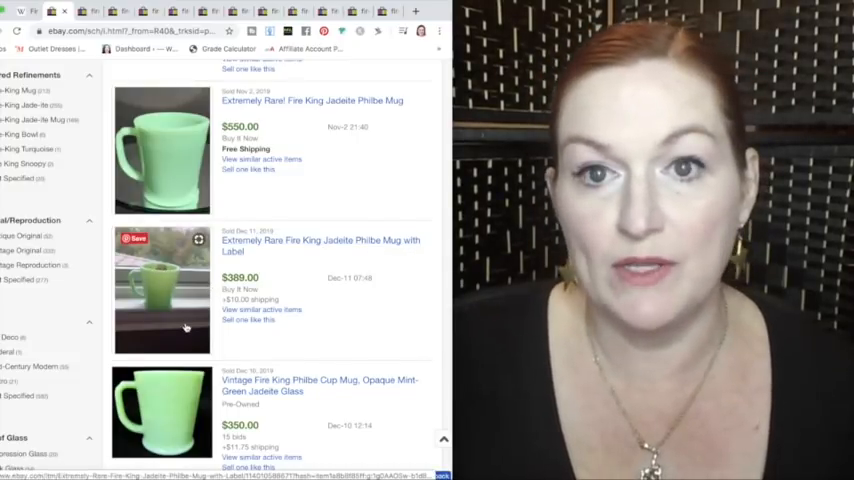
# Scroll further through sold jadeite mug sets priced around $140–$180
pyautogui.scroll(-3)
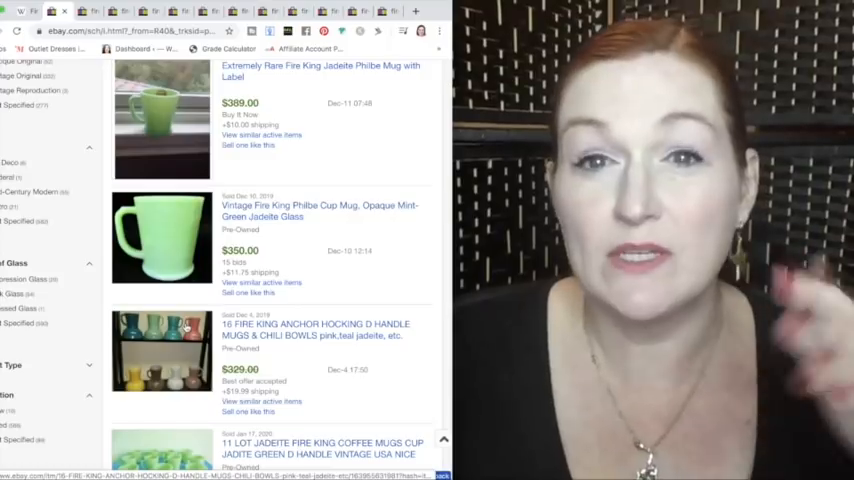
pyautogui.scroll(-3)
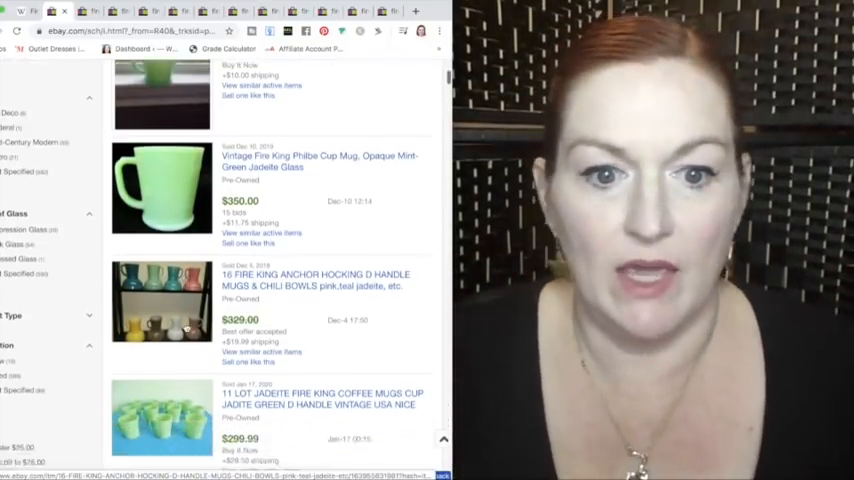
pyautogui.scroll(-3)
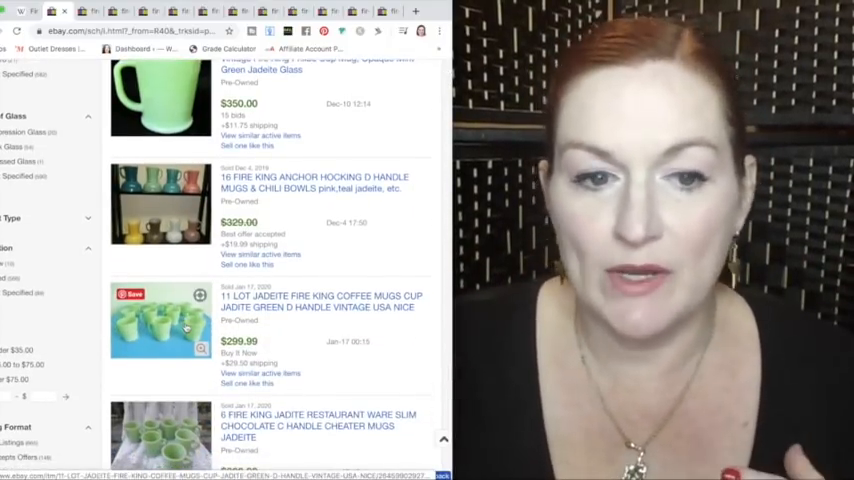
pyautogui.scroll(-3)
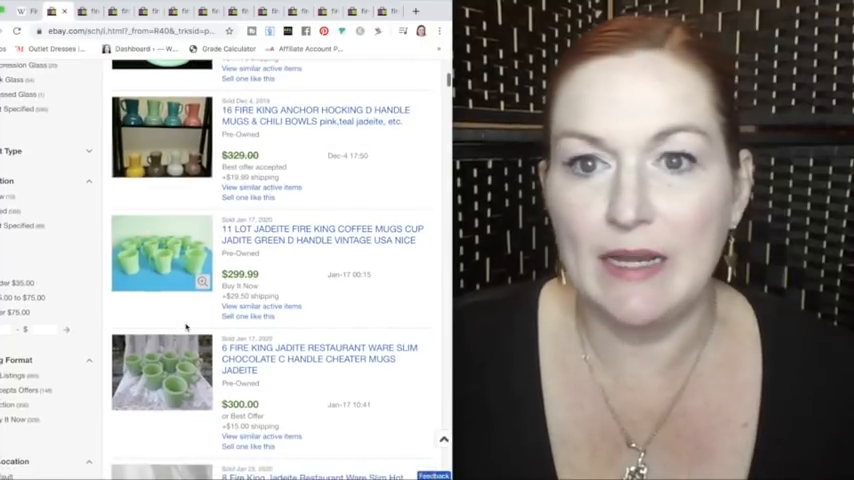
pyautogui.scroll(-3)
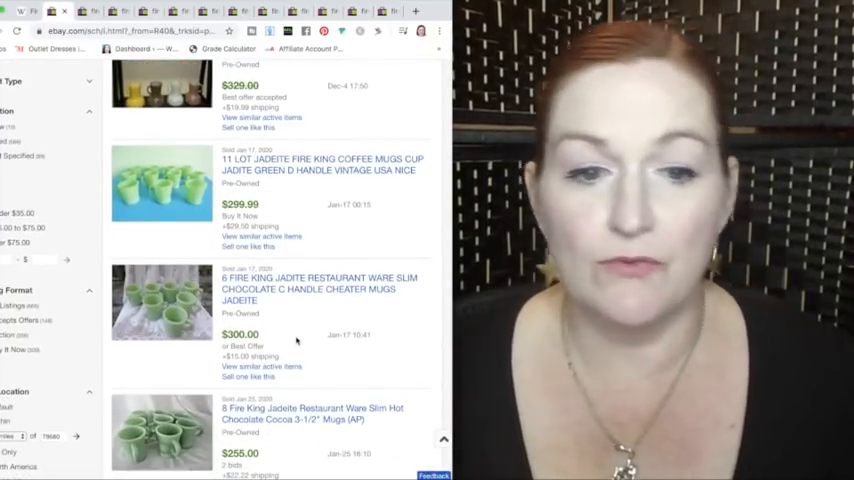
pyautogui.scroll(-3)
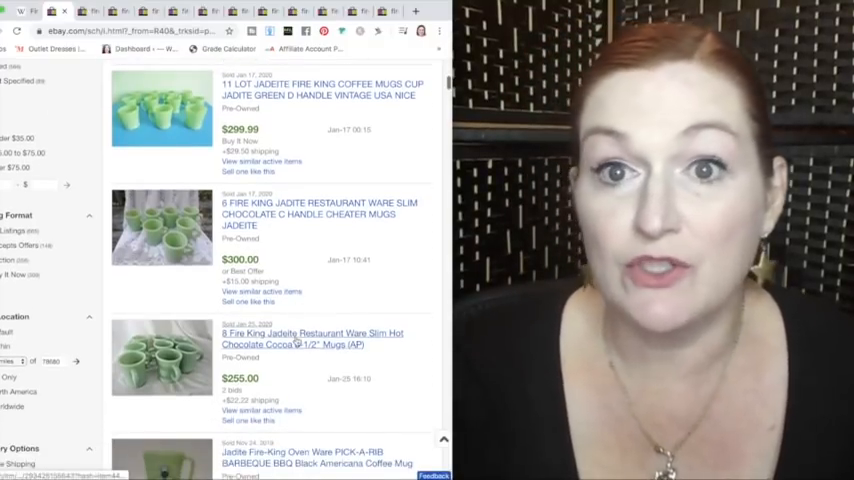
pyautogui.scroll(-3)
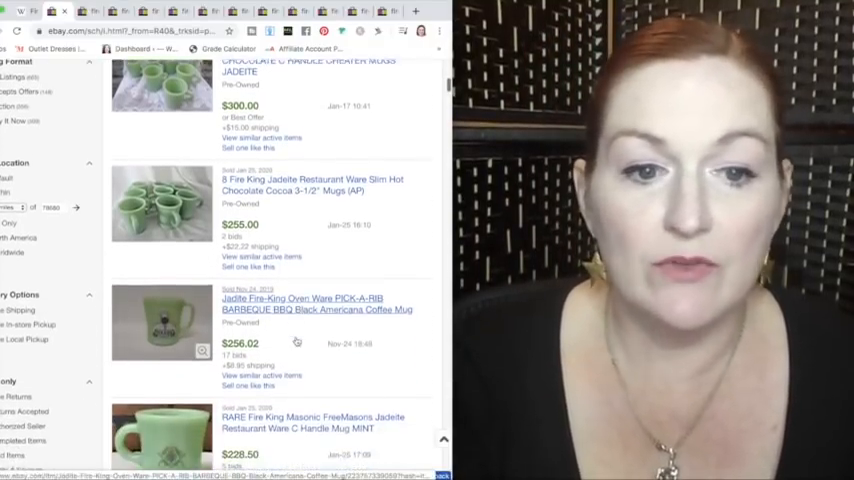
pyautogui.scroll(-3)
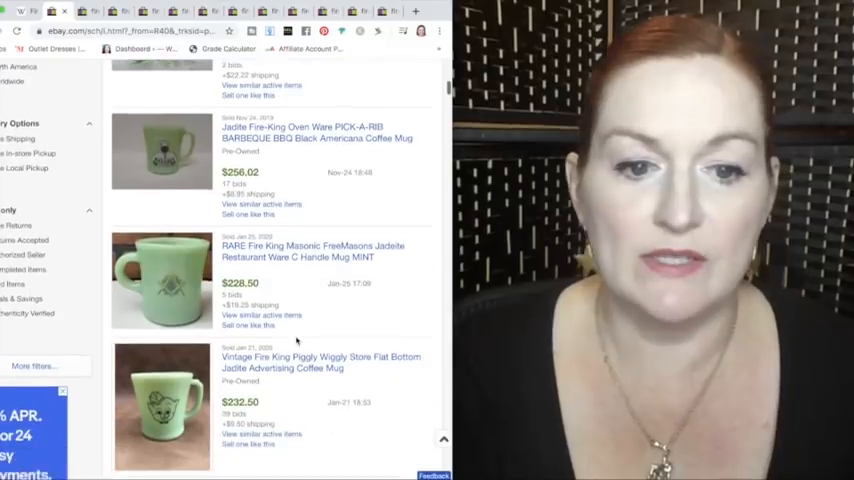
pyautogui.scroll(-3)
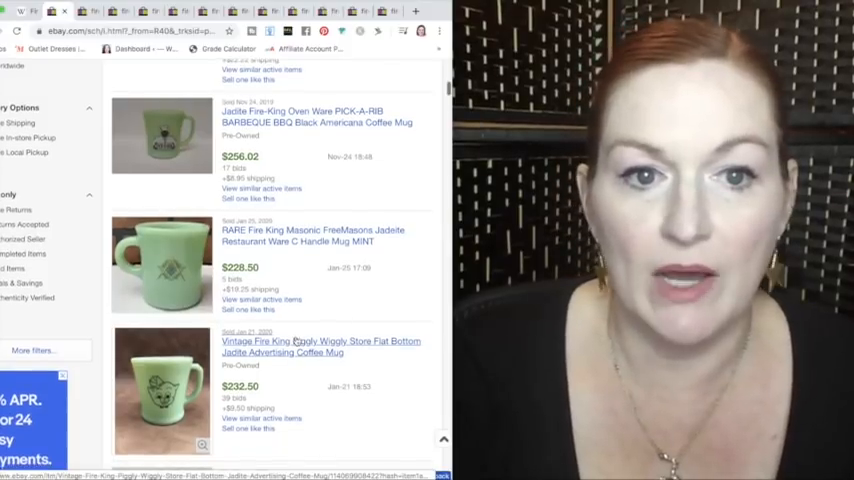
pyautogui.scroll(-3)
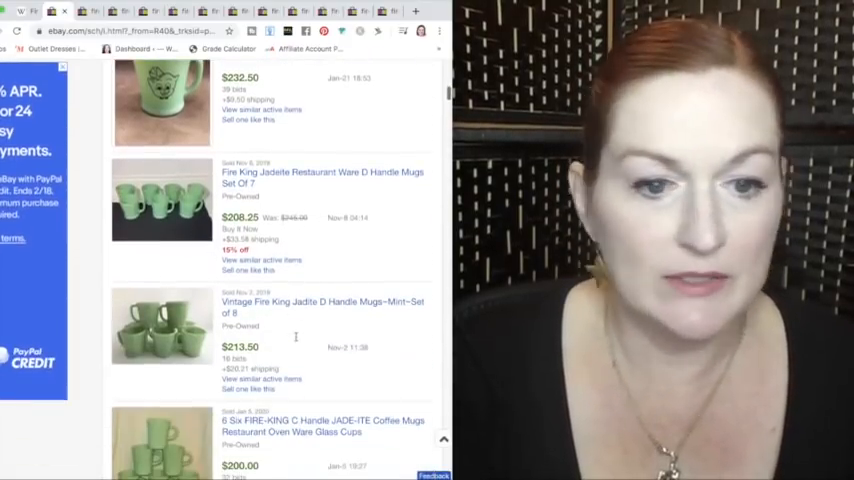
pyautogui.scroll(-3)
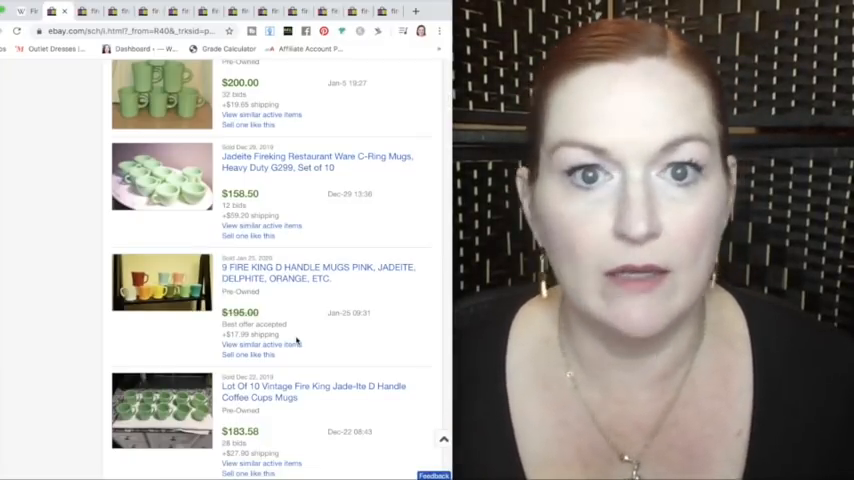
pyautogui.scroll(-3)
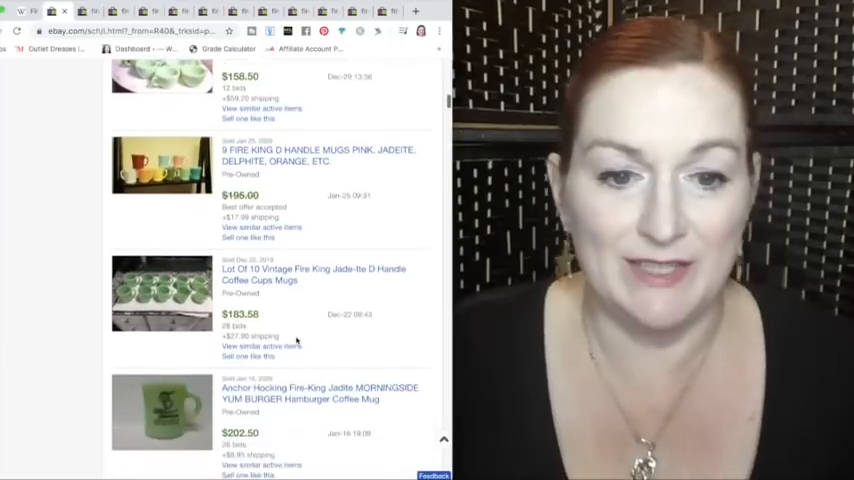
pyautogui.scroll(-3)
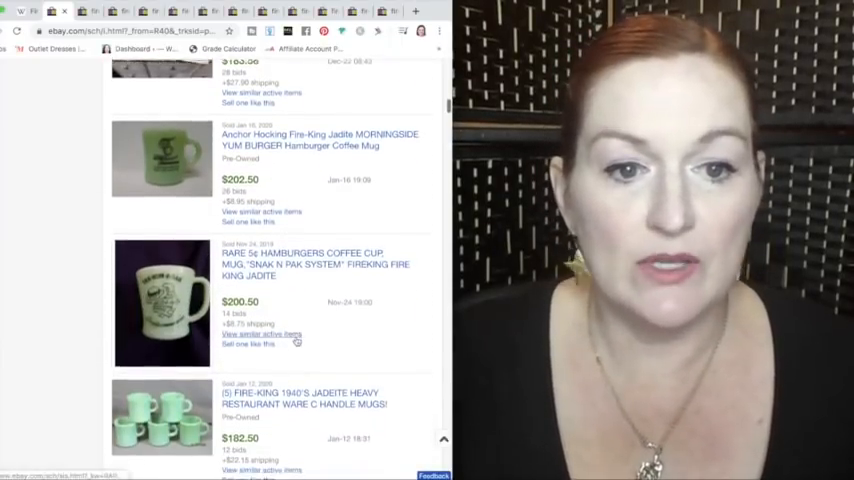
pyautogui.scroll(-3)
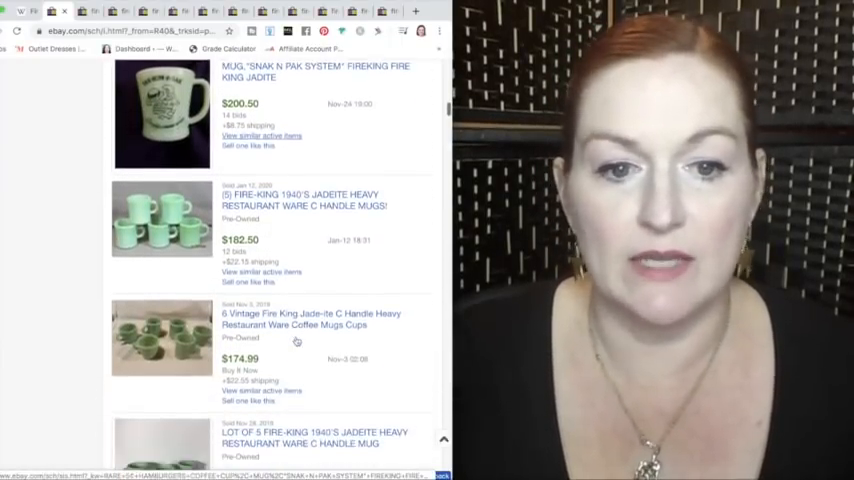
pyautogui.scroll(-3)
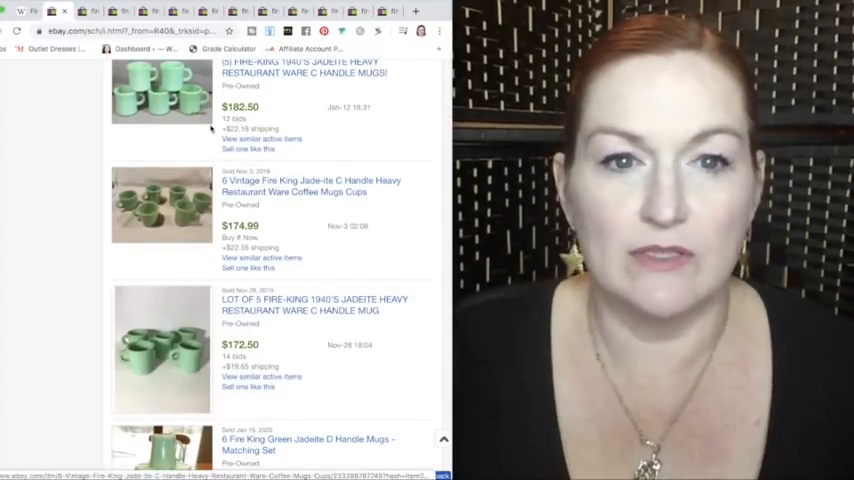
pyautogui.scroll(-3)
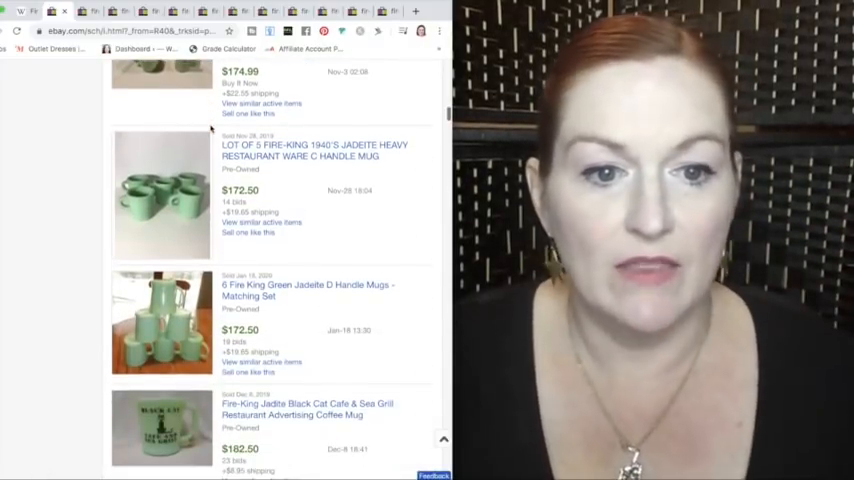
pyautogui.scroll(-3)
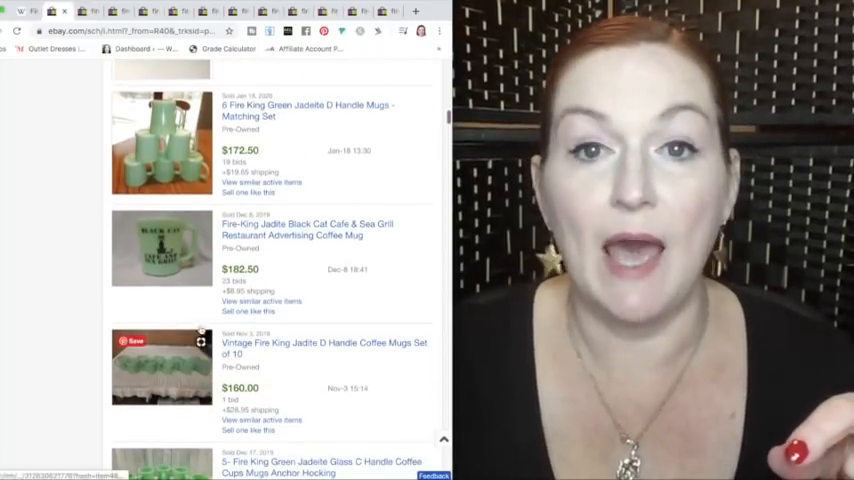
pyautogui.moveTo(320, 272)
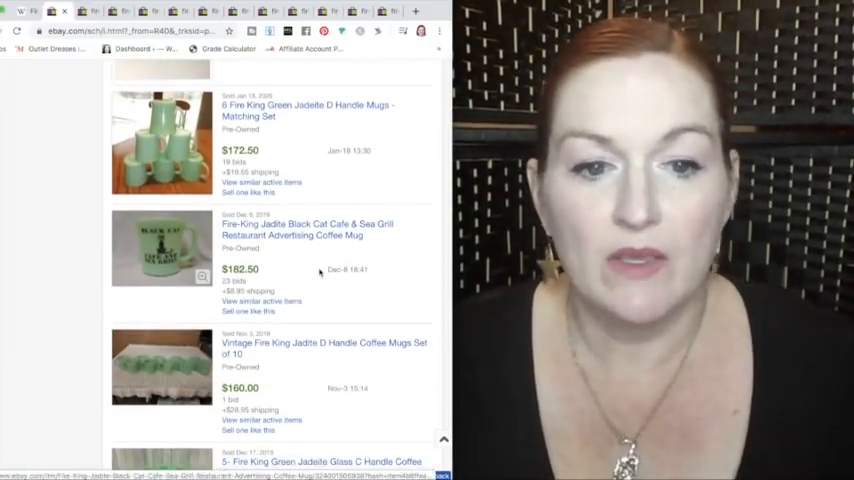
pyautogui.scroll(-3)
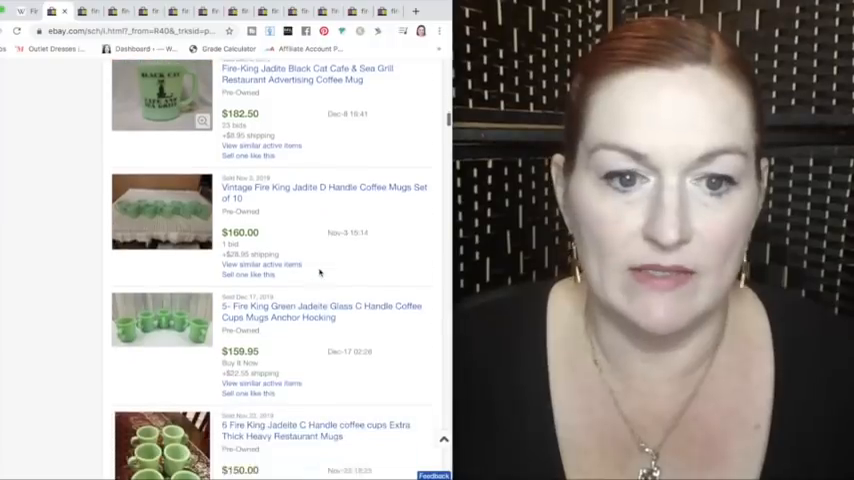
pyautogui.scroll(-3)
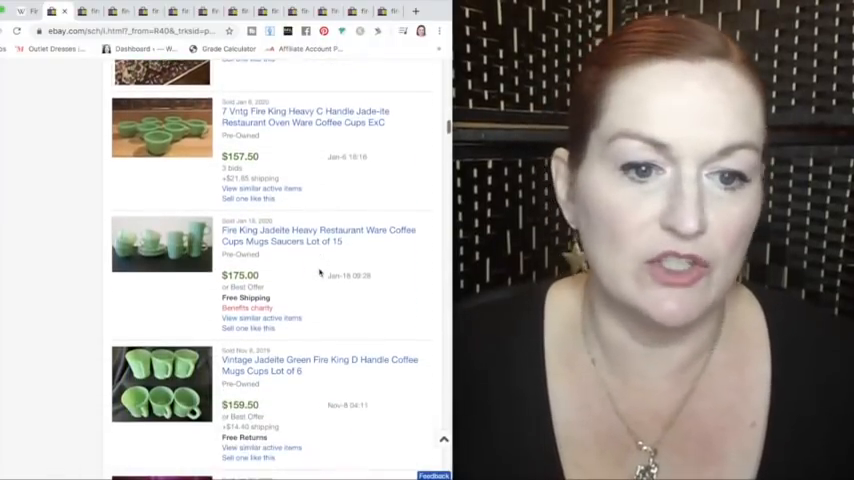
pyautogui.scroll(-3)
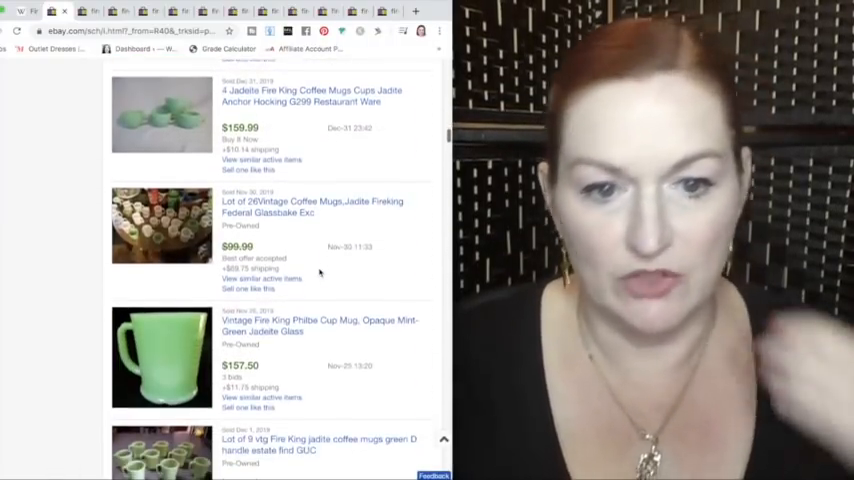
pyautogui.scroll(-3)
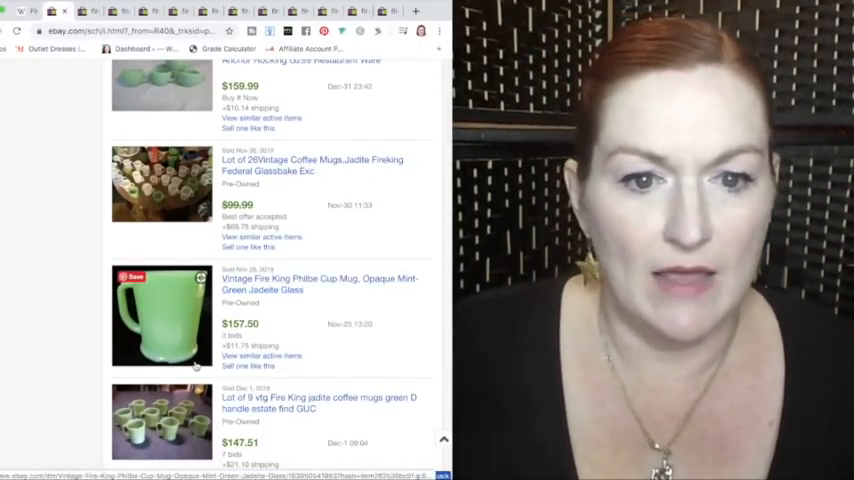
pyautogui.scroll(-3)
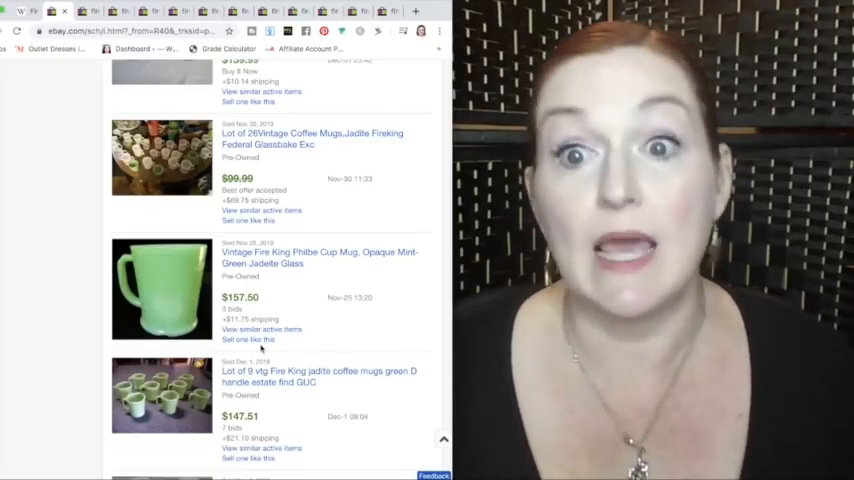
pyautogui.scroll(-3)
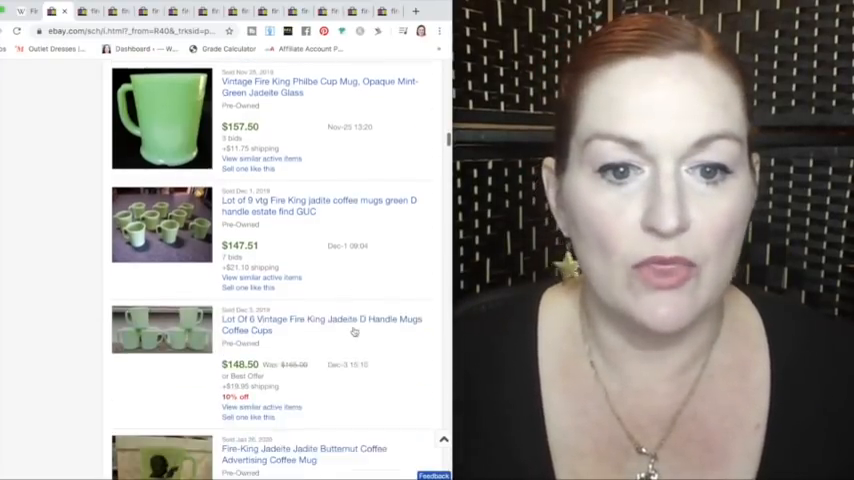
pyautogui.scroll(-3)
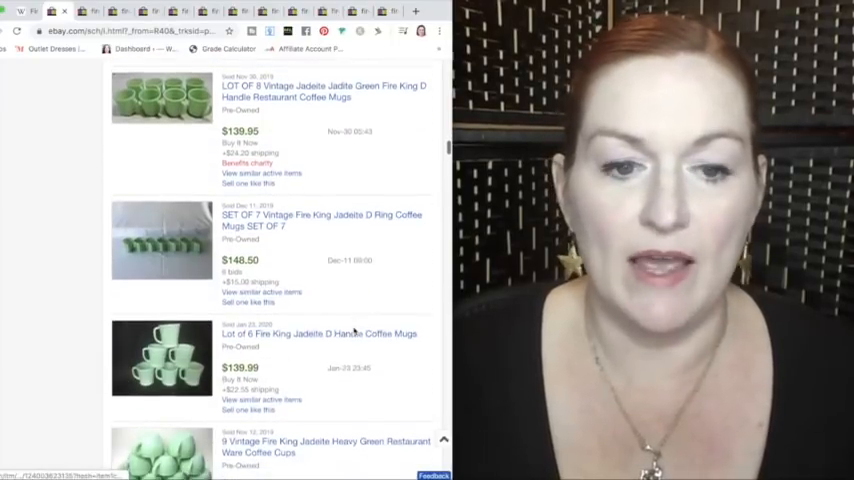
# Switch to the 'fire king advertising mug' sold results and review jadeite mugs at $170–$256
pyautogui.click(394, 70)
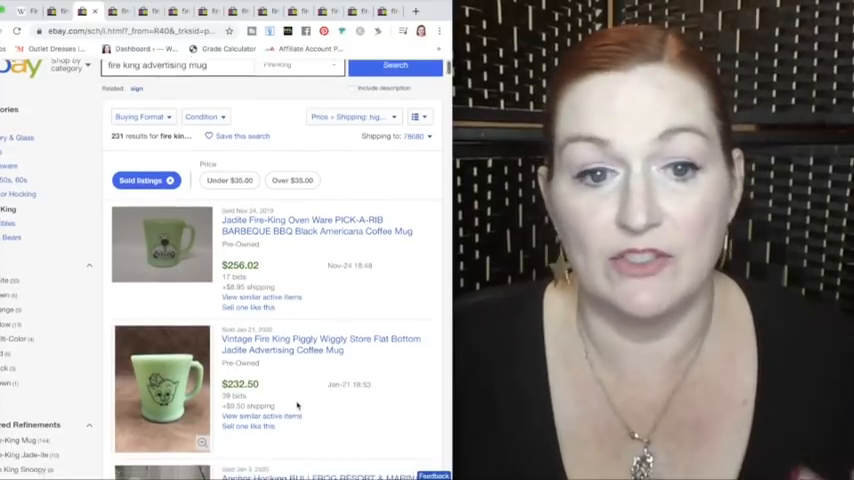
pyautogui.scroll(-3)
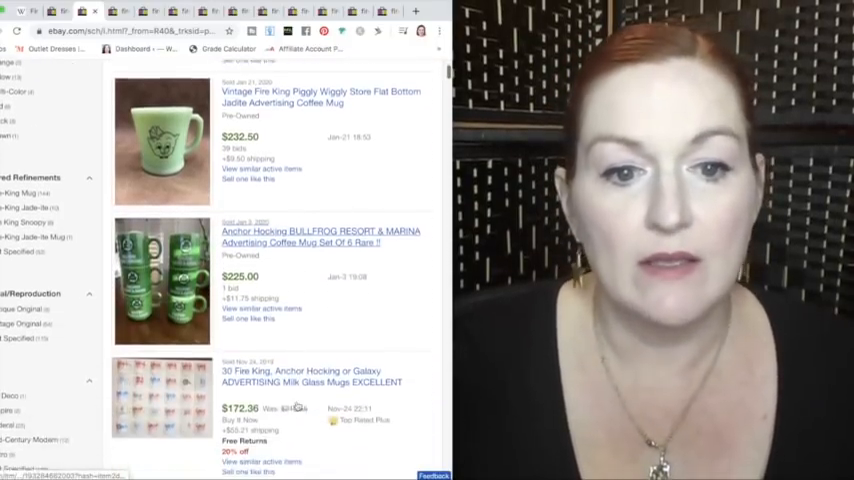
pyautogui.scroll(-3)
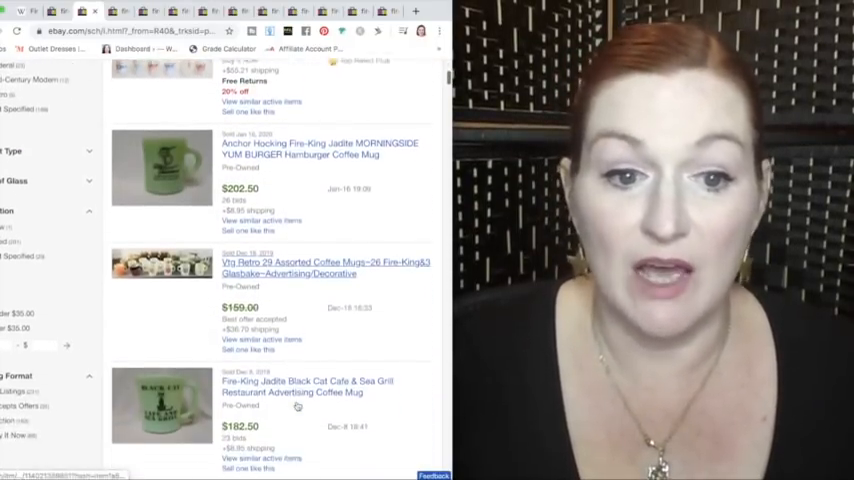
pyautogui.scroll(-3)
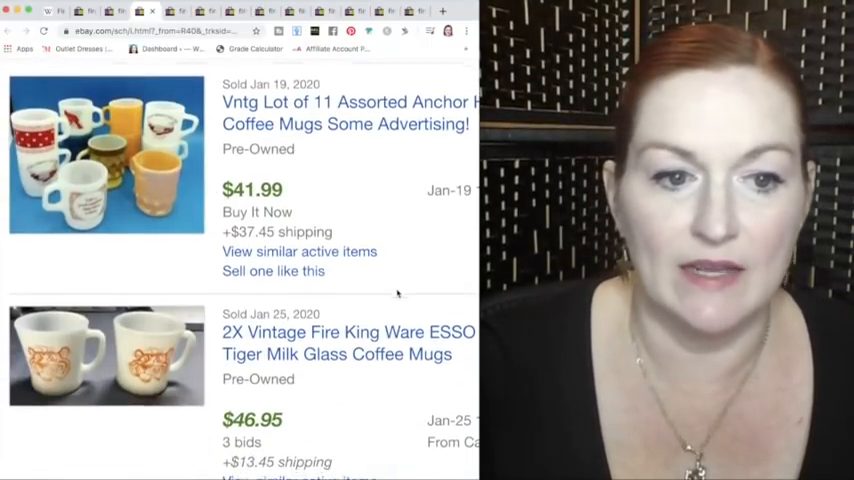
# Scroll past the sold Esso tiger, McDonald's and Uncle John advertising mugs
pyautogui.scroll(-3)
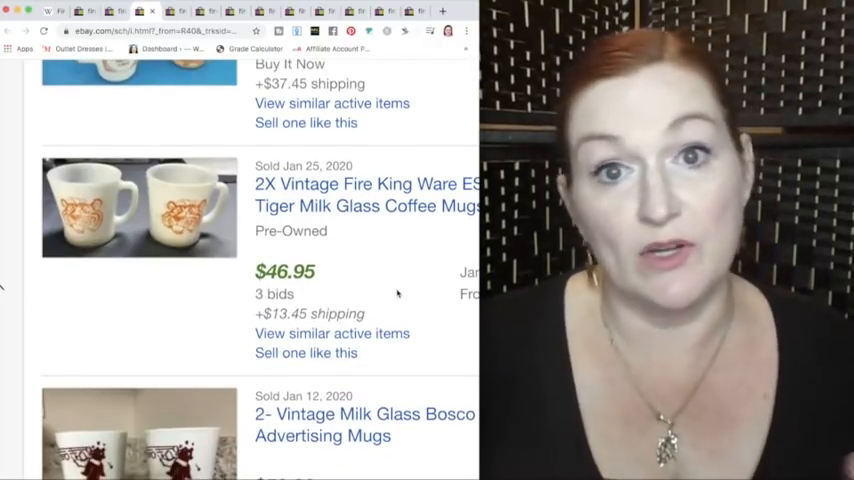
pyautogui.scroll(-3)
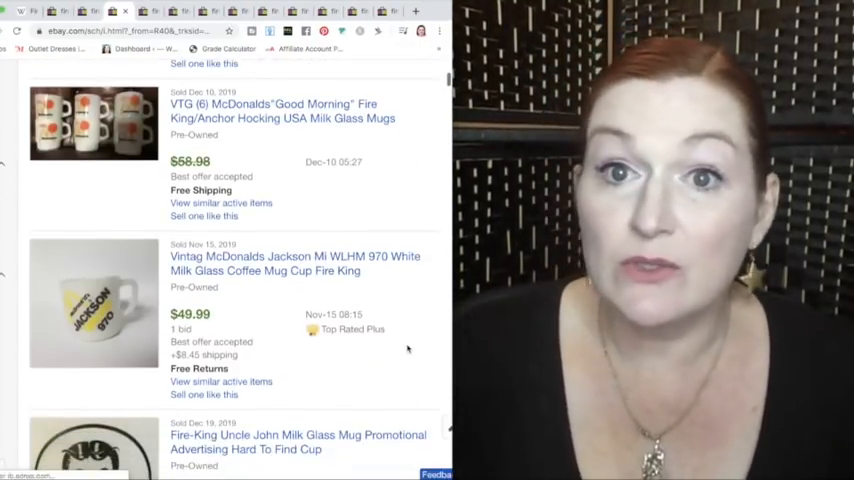
pyautogui.scroll(-3)
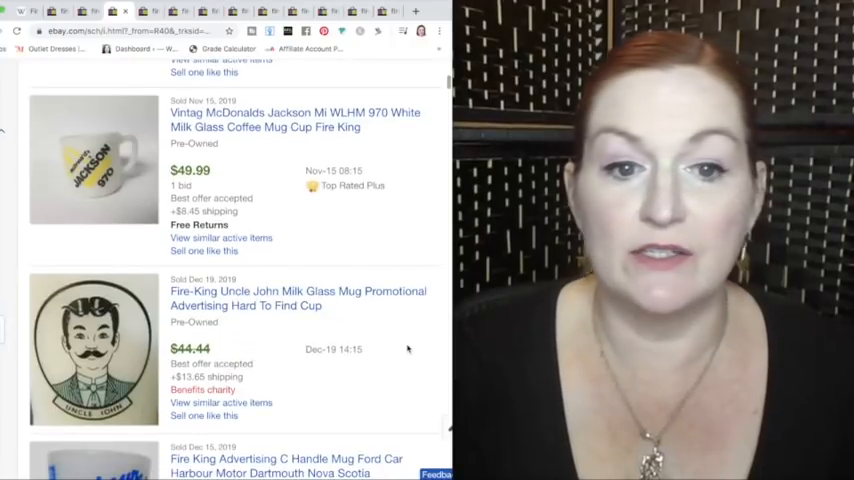
pyautogui.scroll(-3)
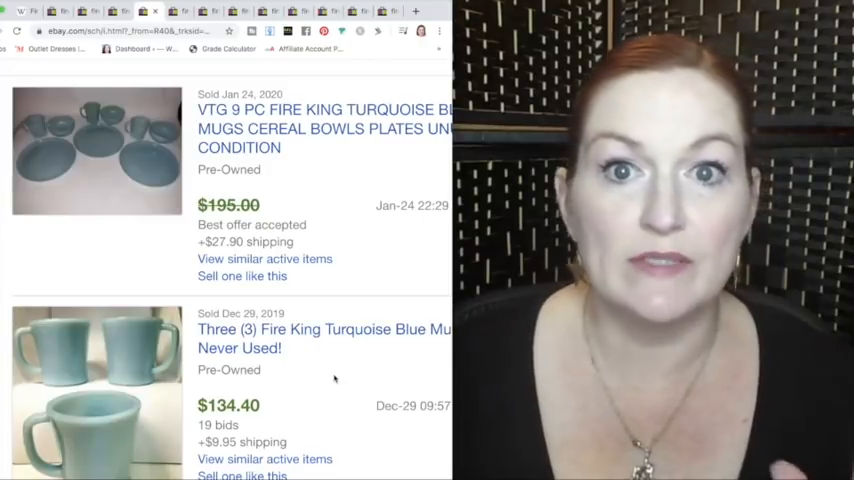
# Scroll through sold turquoise blue Fire King mugs, including the $195 9-piece set
pyautogui.scroll(3)
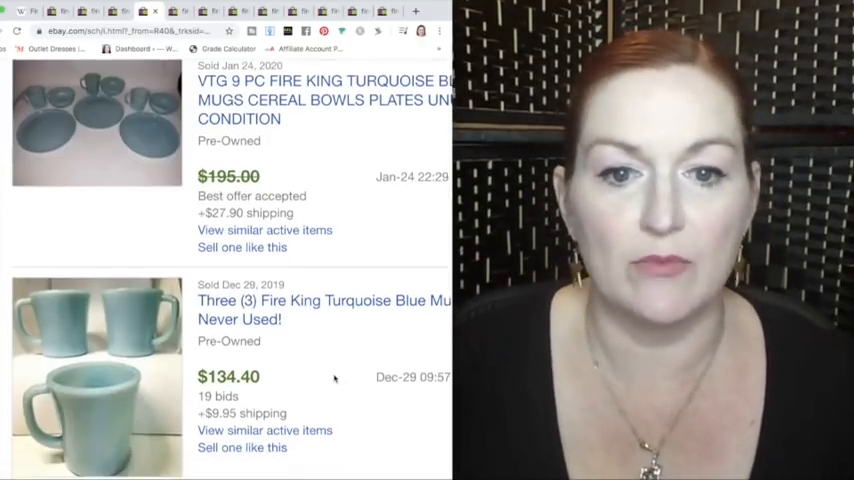
pyautogui.scroll(-3)
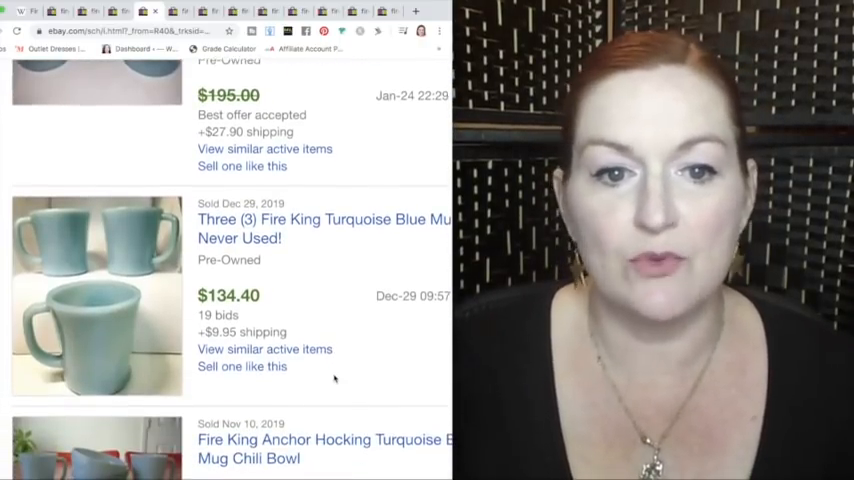
pyautogui.scroll(-3)
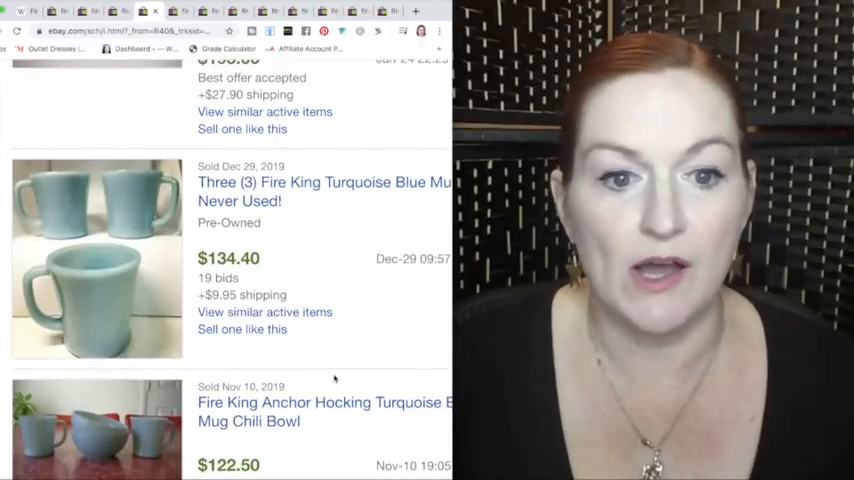
pyautogui.scroll(-3)
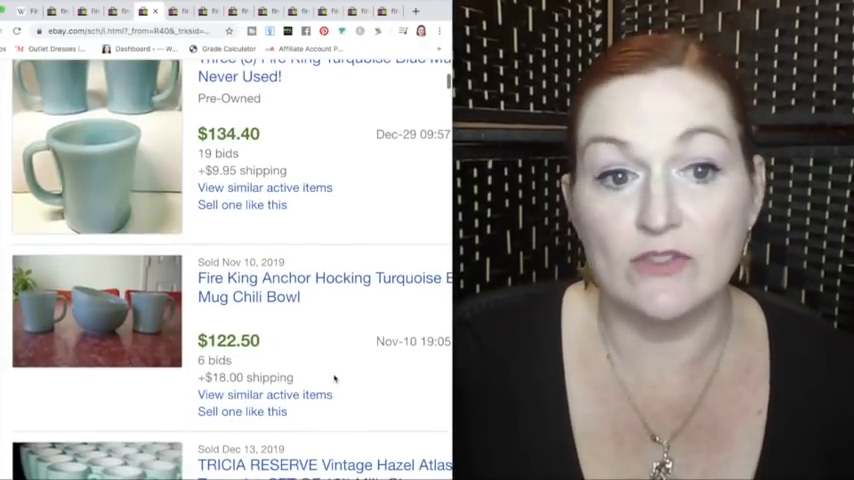
pyautogui.scroll(-3)
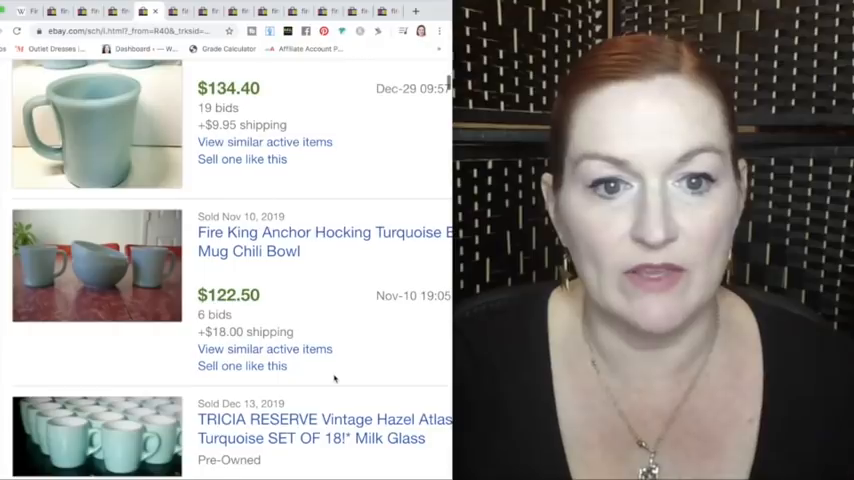
pyautogui.scroll(-3)
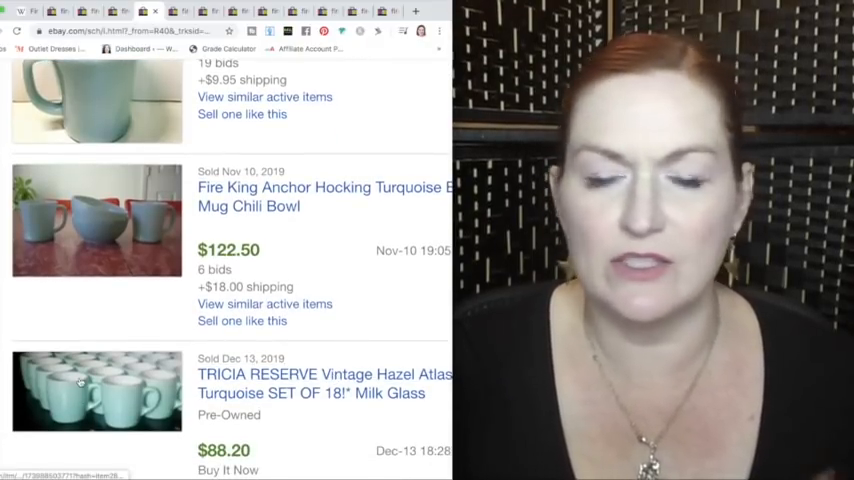
pyautogui.scroll(-3)
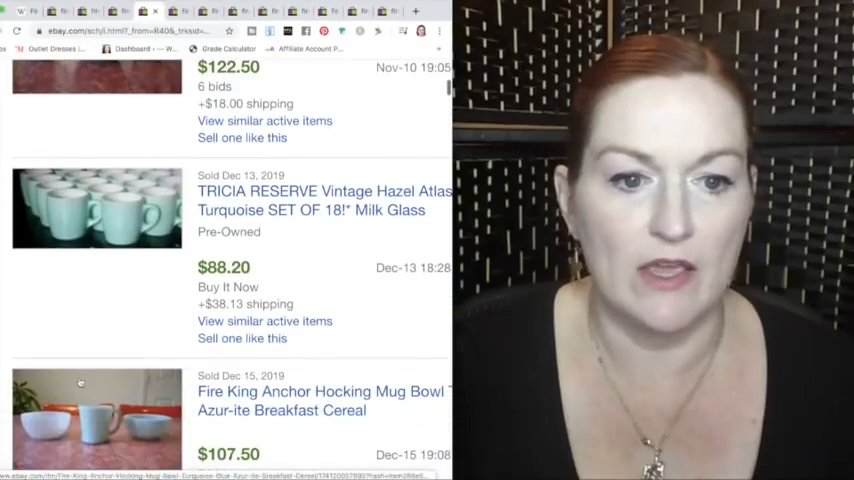
pyautogui.scroll(-3)
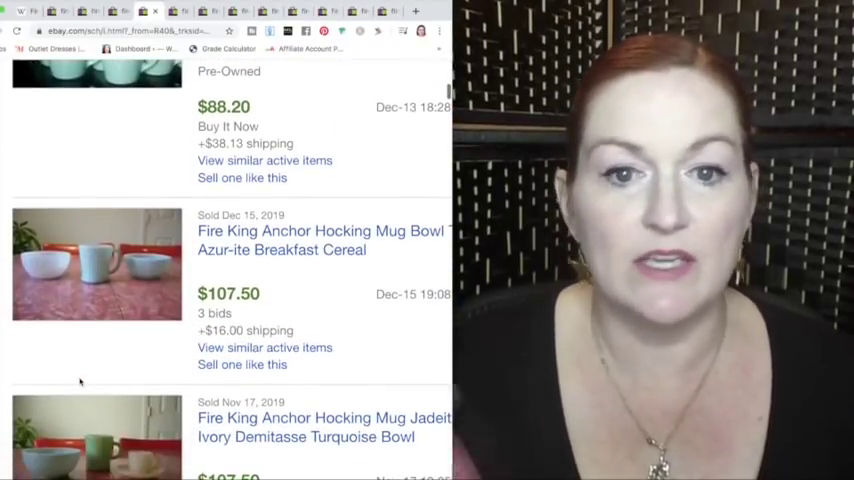
pyautogui.scroll(-3)
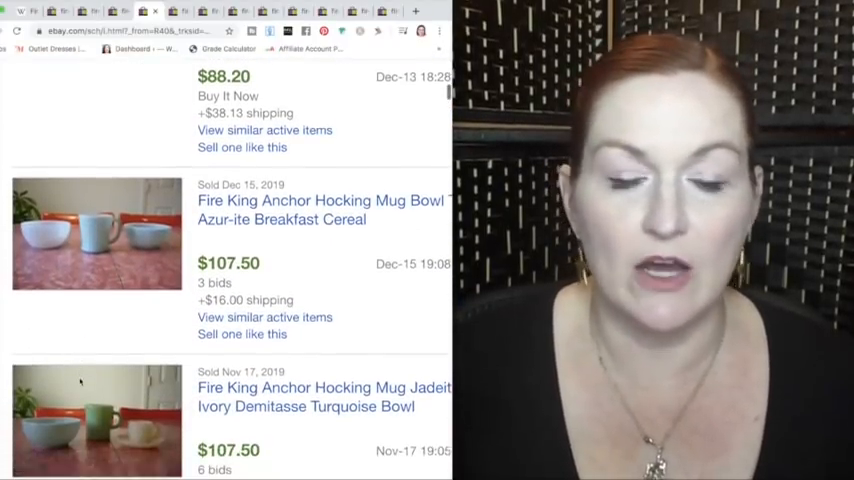
pyautogui.scroll(-3)
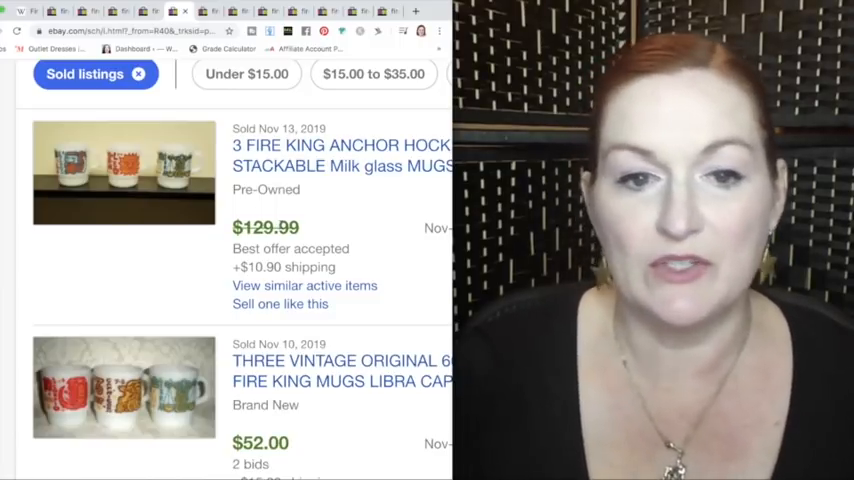
pyautogui.scroll(-3)
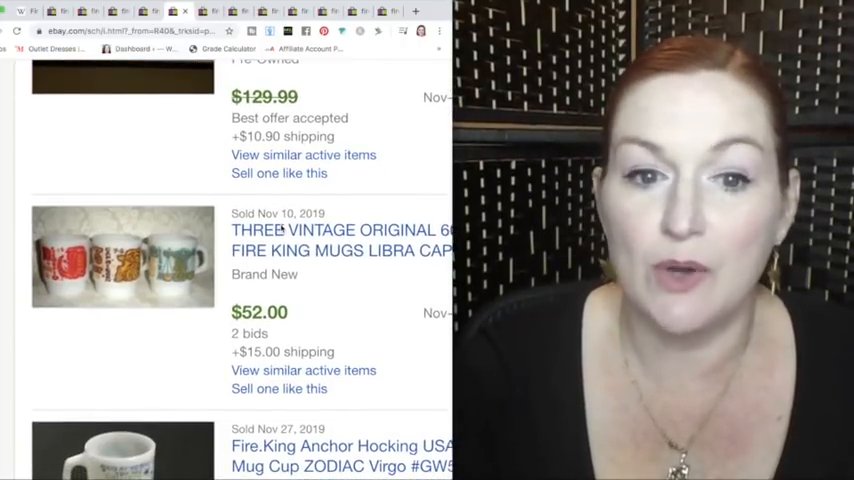
pyautogui.scroll(-3)
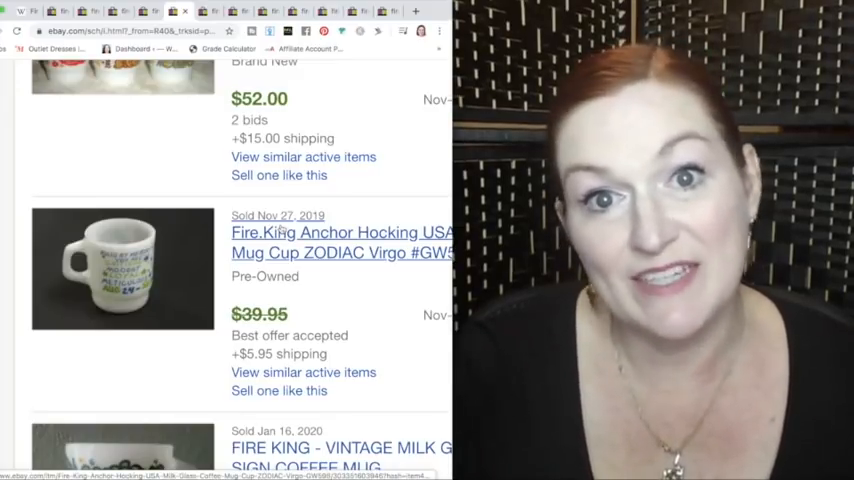
pyautogui.scroll(-3)
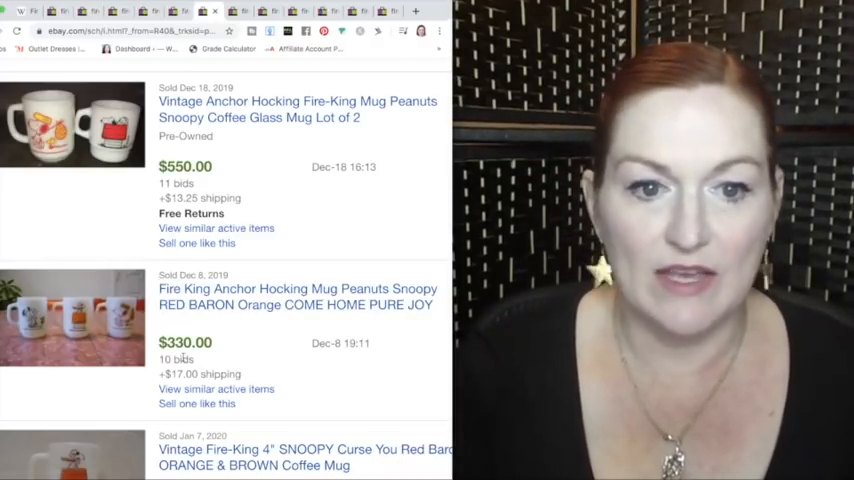
# Scroll the sold Snoopy mugs down to Red Baron at $300.99 and Noel at $211.50
pyautogui.scroll(-3)
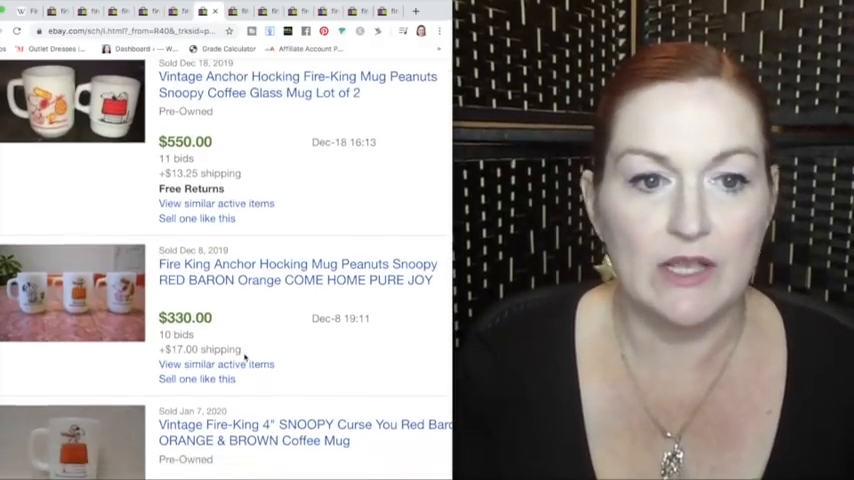
pyautogui.scroll(-3)
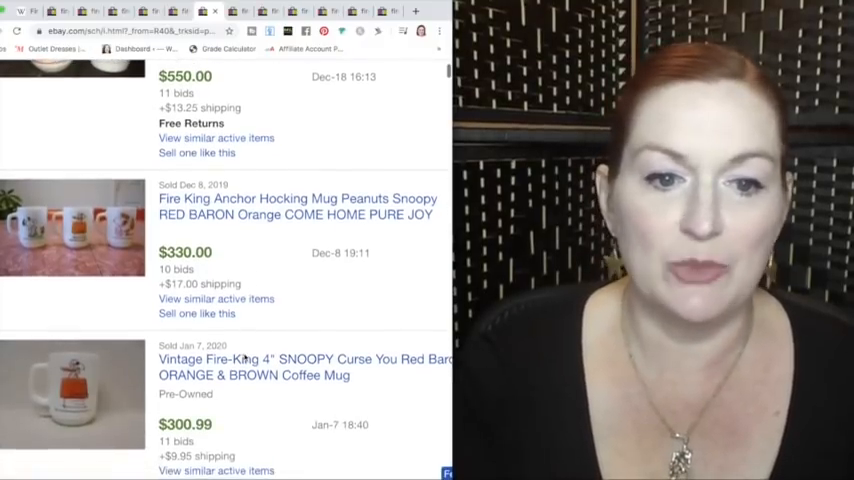
pyautogui.scroll(-3)
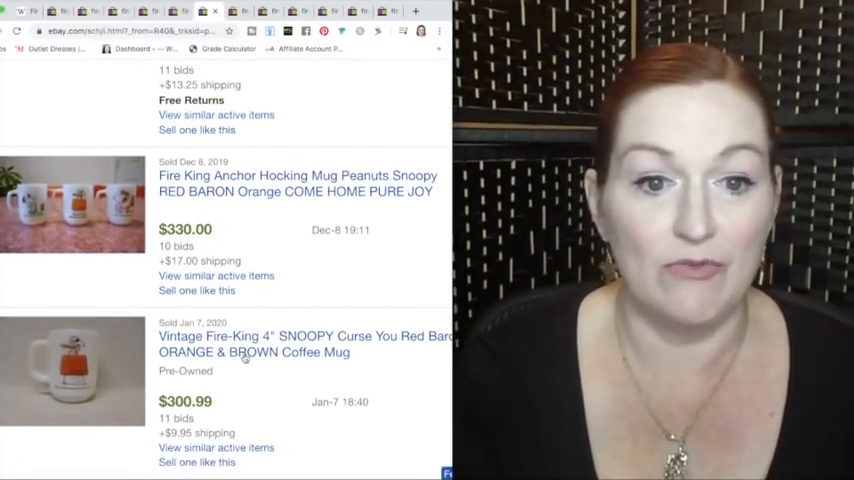
pyautogui.scroll(-3)
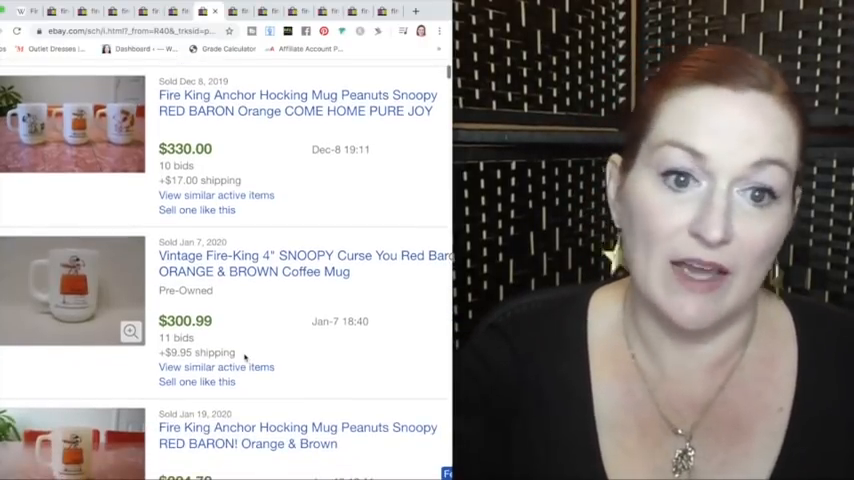
pyautogui.scroll(-3)
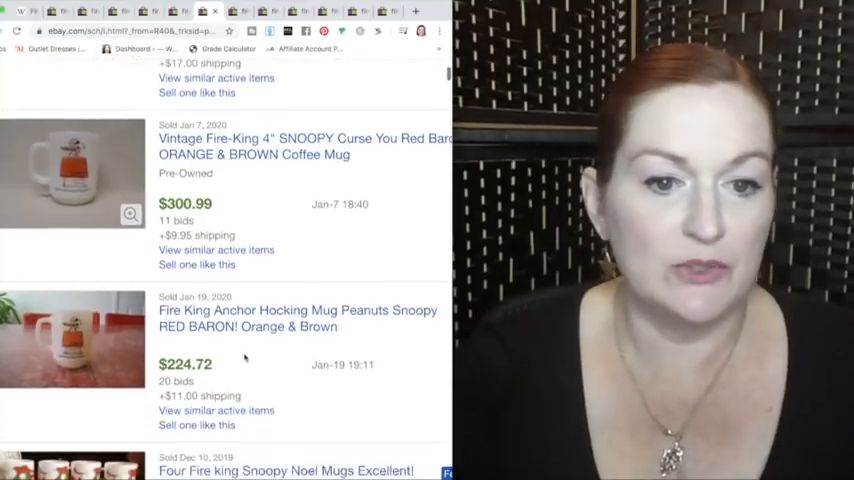
pyautogui.scroll(-3)
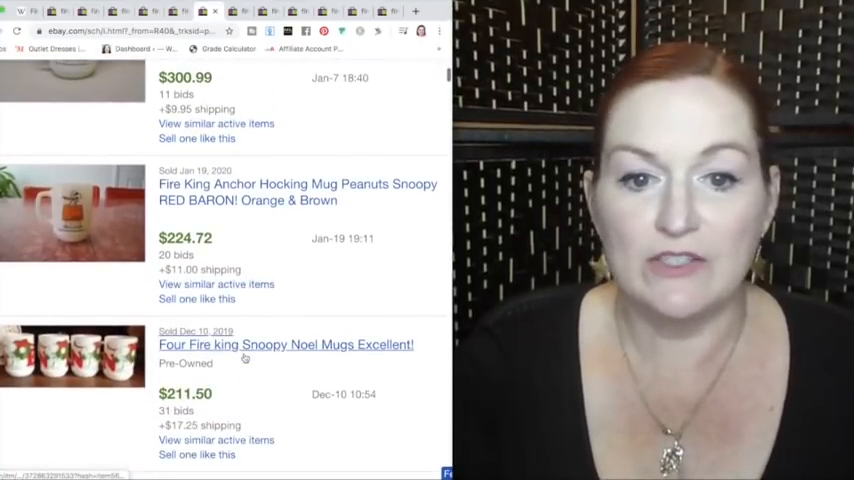
pyautogui.scroll(-3)
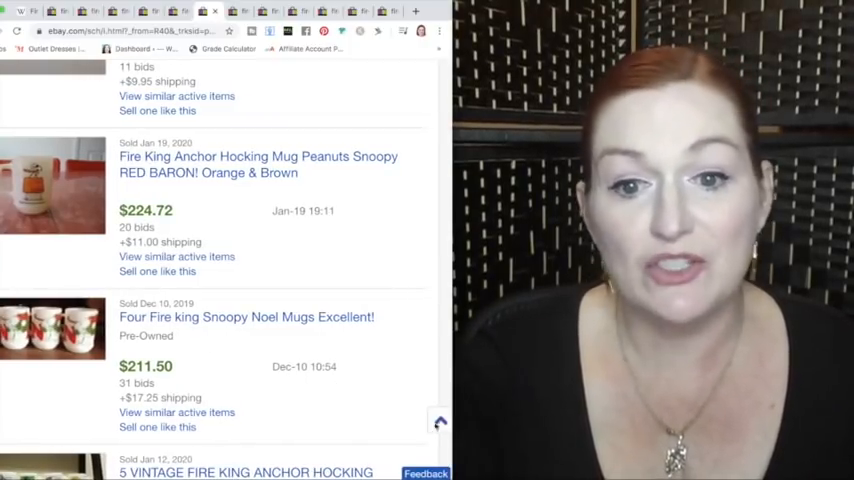
# Sort the Snoopy mug results by Ended Recently and scroll through the re-sorted listings
pyautogui.click(310, 190)
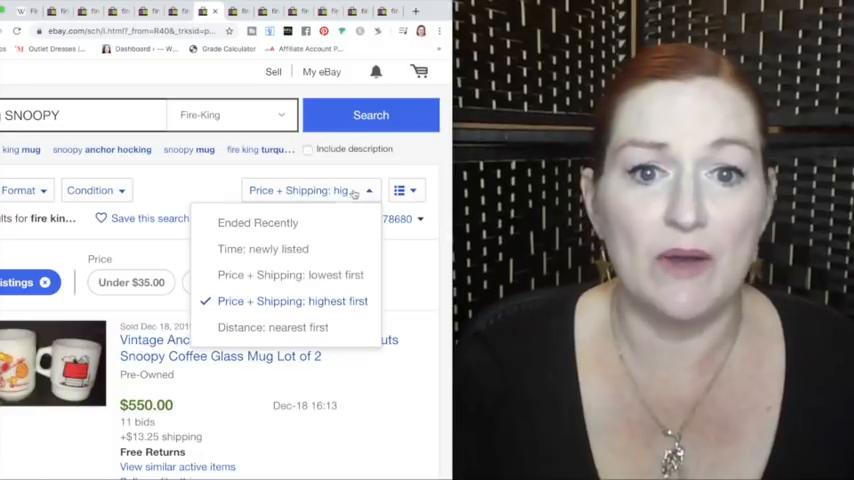
pyautogui.moveTo(258, 223)
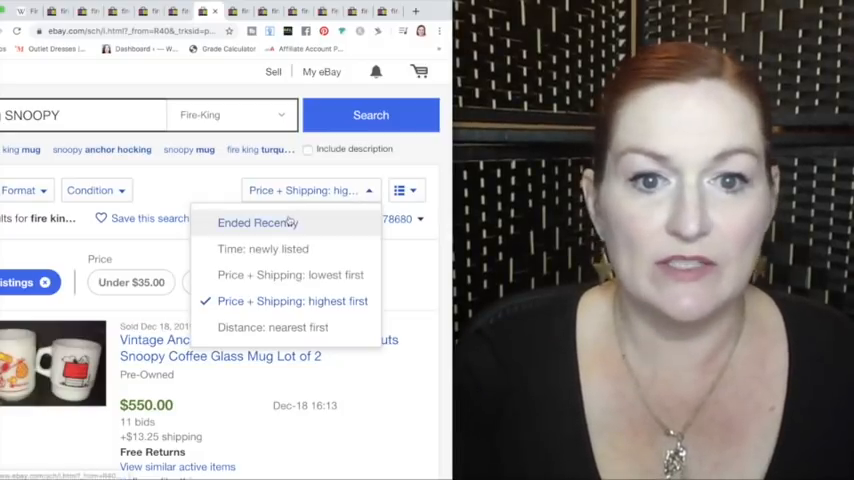
pyautogui.click(257, 222)
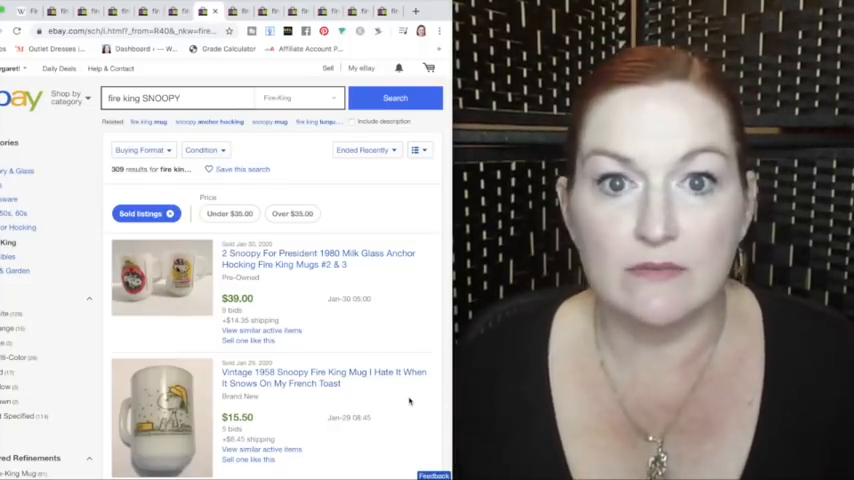
pyautogui.scroll(-3)
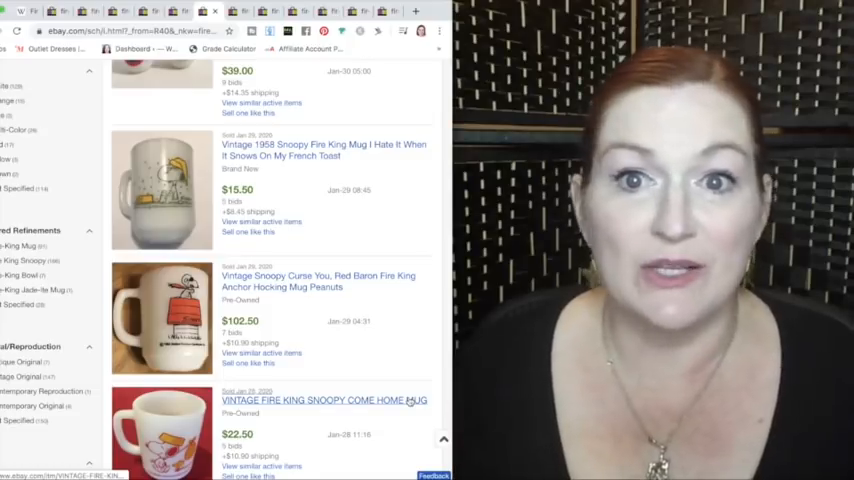
pyautogui.scroll(-3)
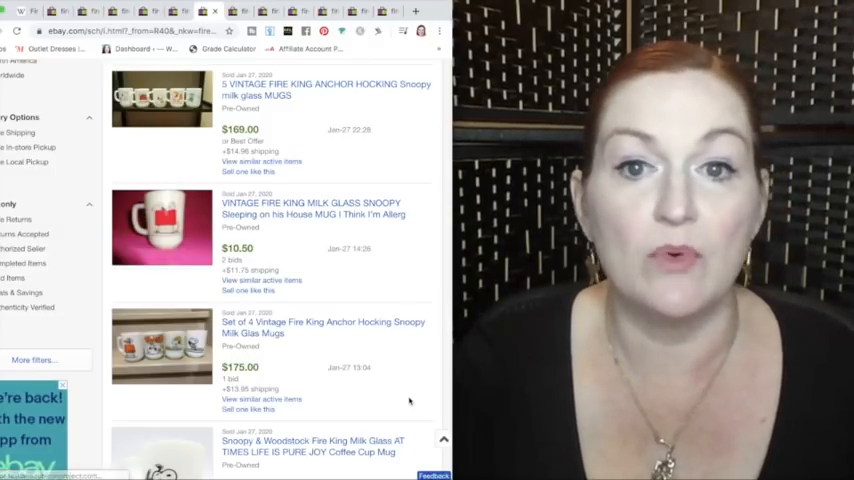
pyautogui.scroll(-3)
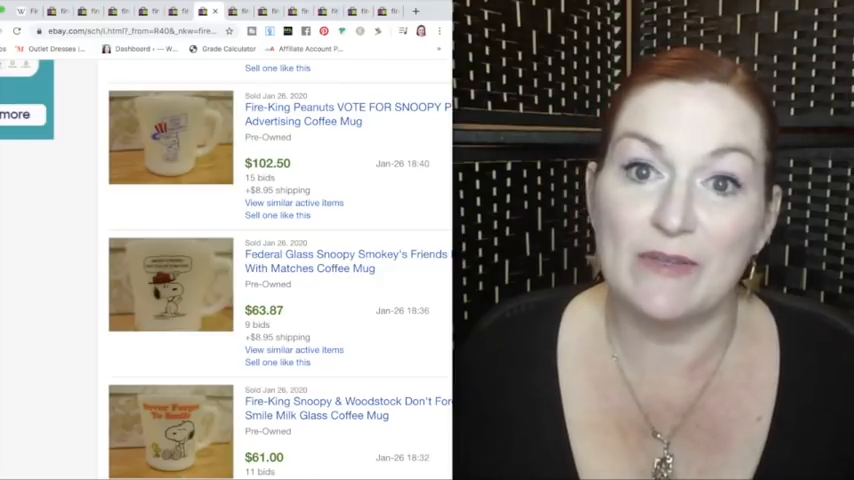
pyautogui.click(394, 98)
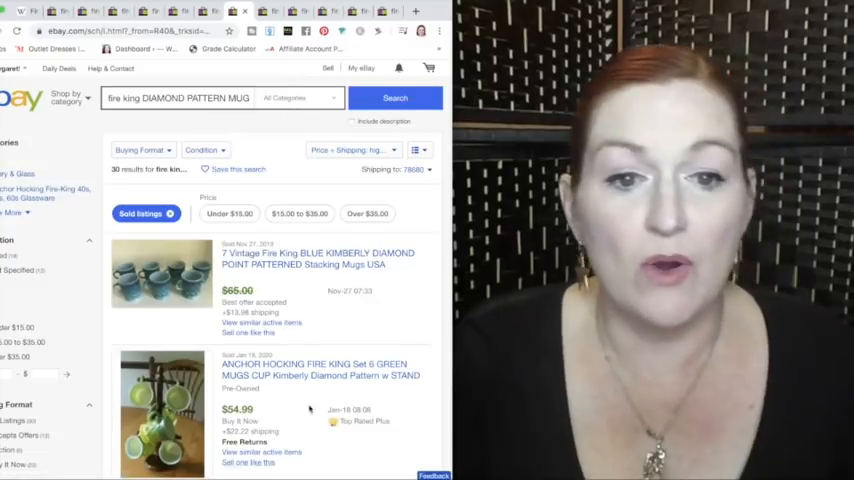
# Scroll down the sold Fire King diamond pattern mug results
pyautogui.scroll(-3)
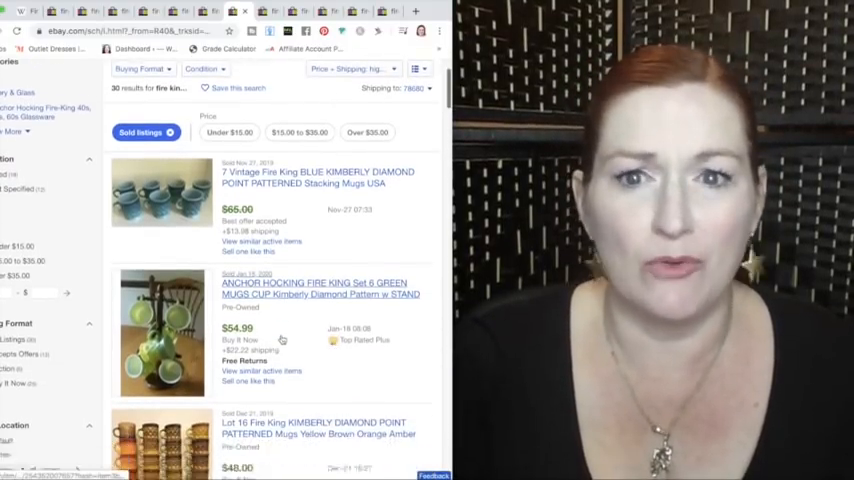
pyautogui.scroll(-3)
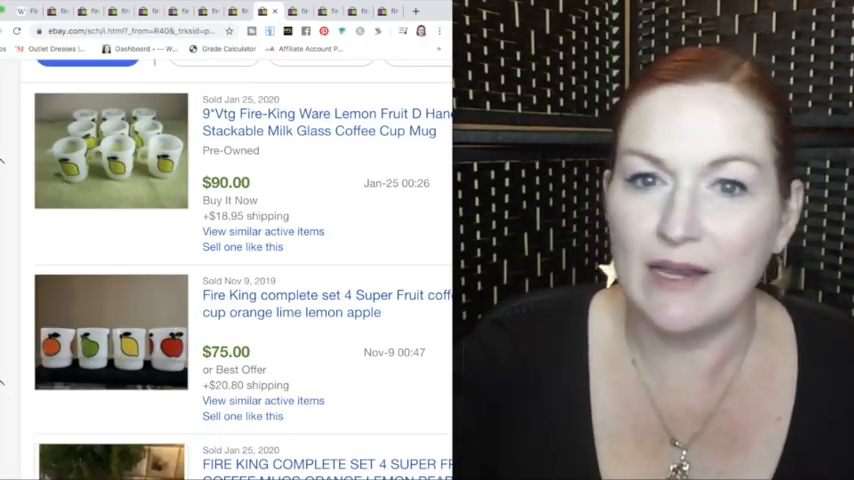
# Scroll through the sold Fire King lemon and Super Fruit mug sets
pyautogui.scroll(-3)
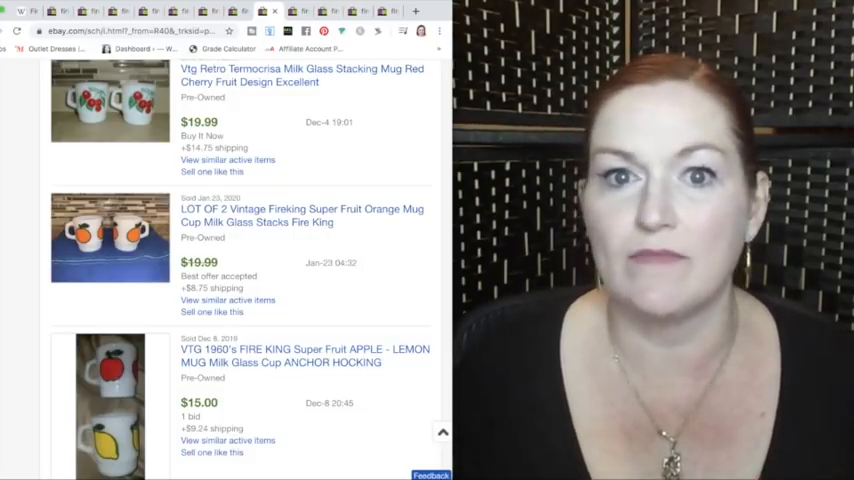
pyautogui.scroll(-3)
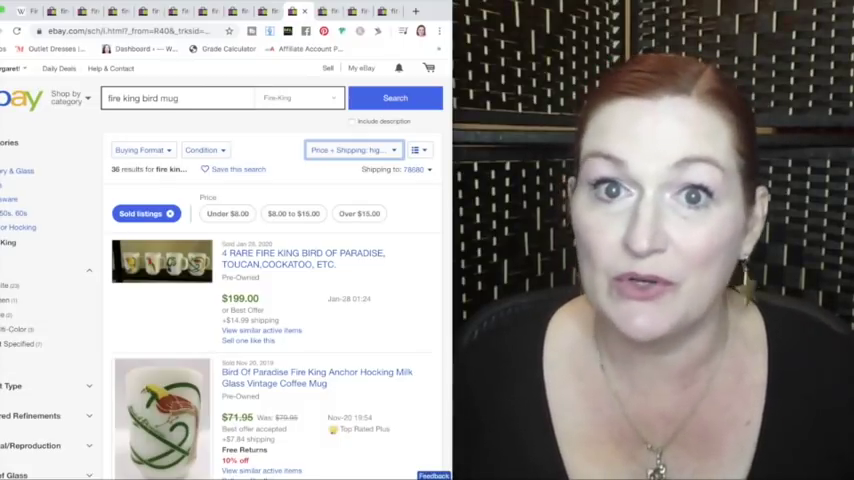
# Scroll the bird mug results below the $199 Bird of Paradise set
pyautogui.scroll(-3)
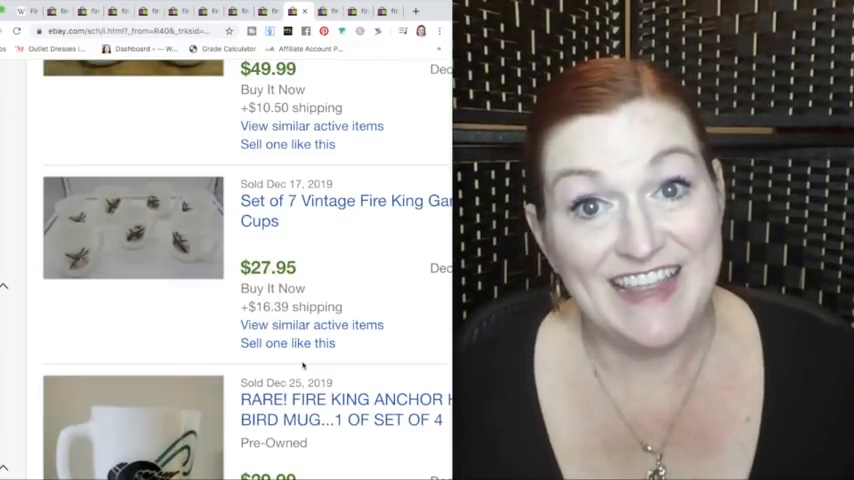